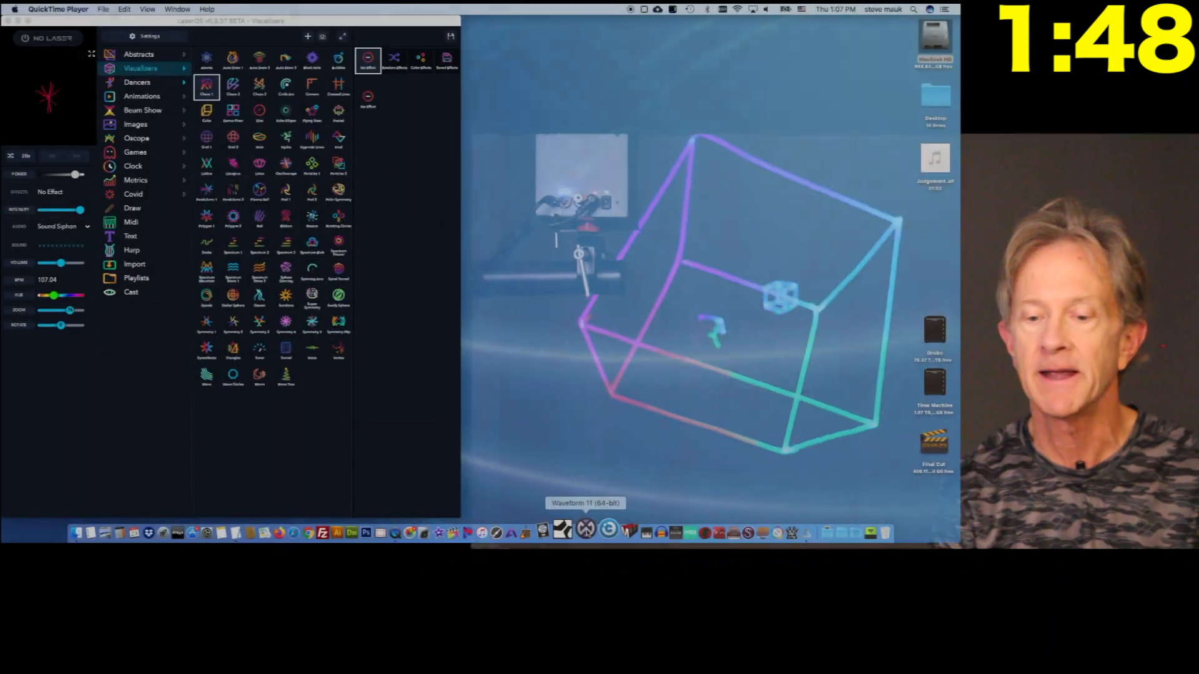
Step: Open LaserOS settings to show the Image adjustment page
click(586, 533)
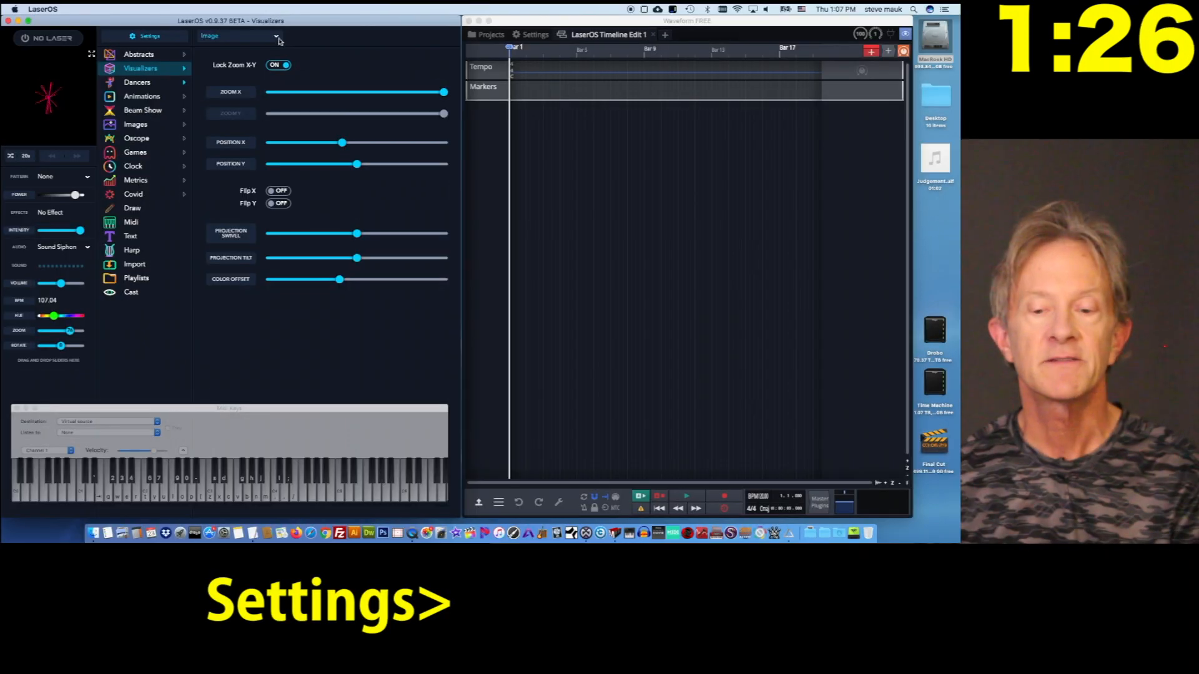
Step: Set LaserOS Midi Input to IAC Bus 1 and return to Visualizers
click(236, 36)
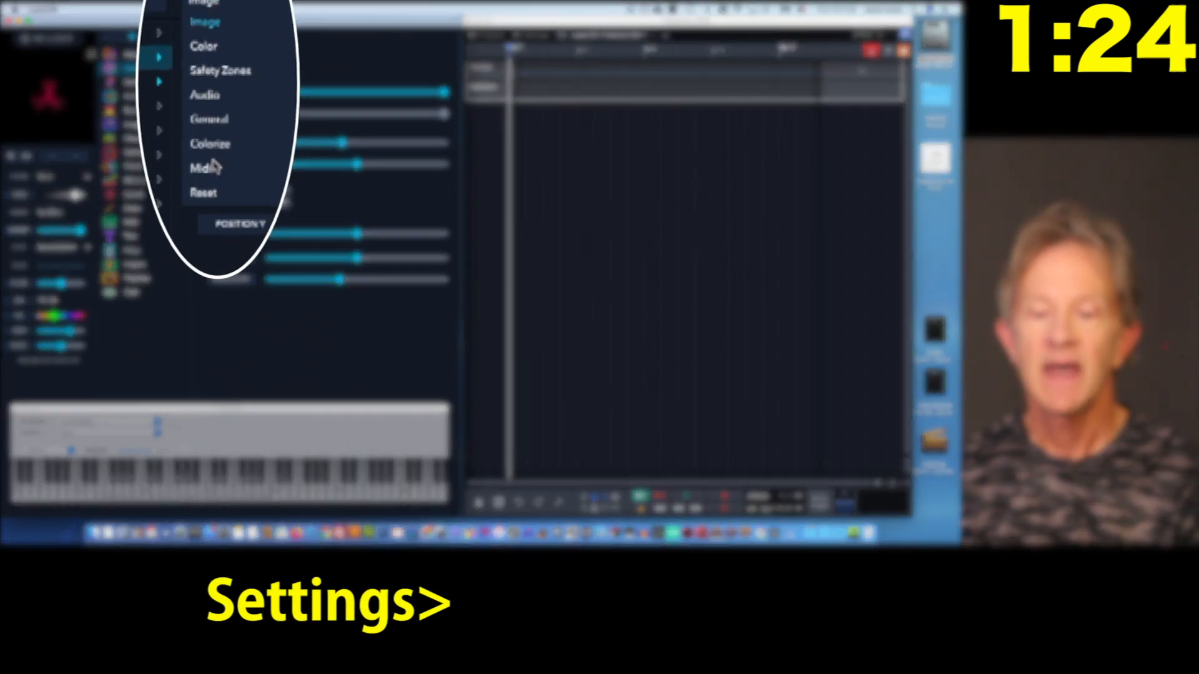
click(201, 168)
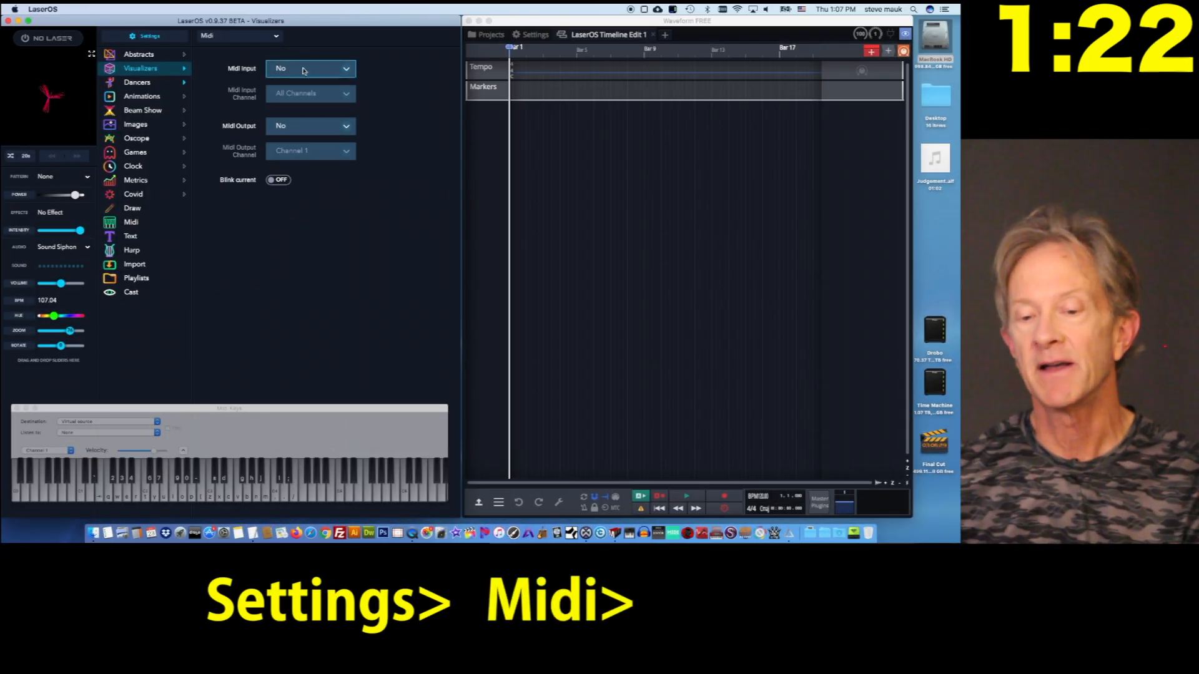
click(310, 68)
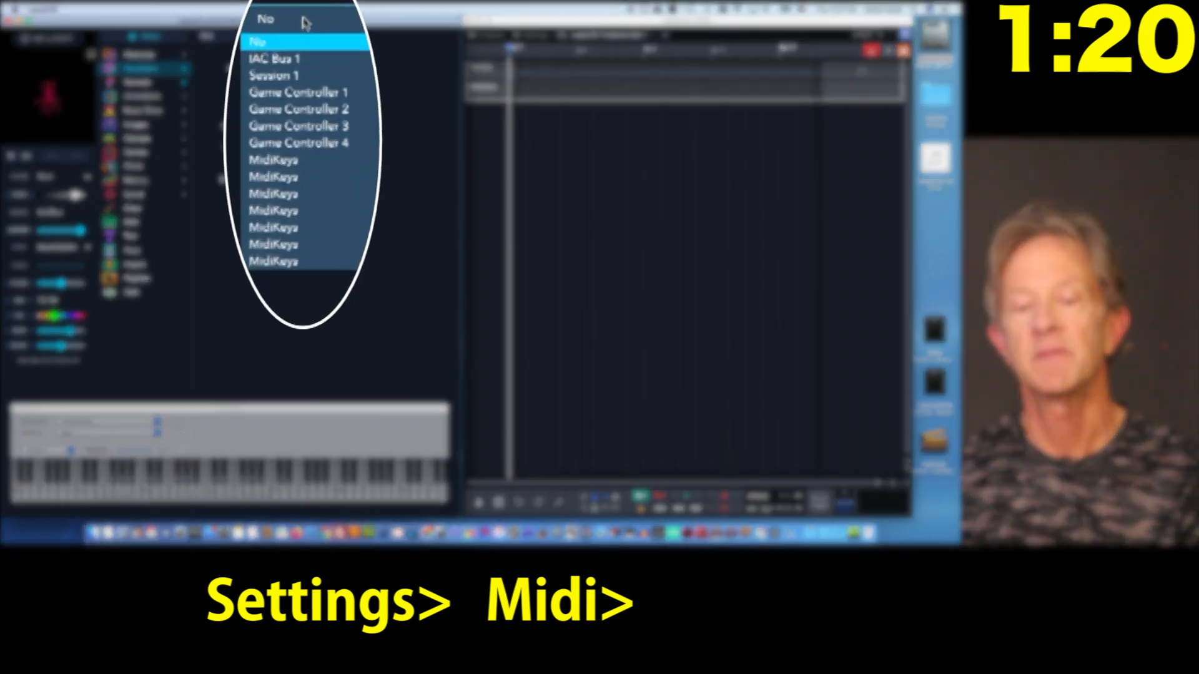
click(271, 60)
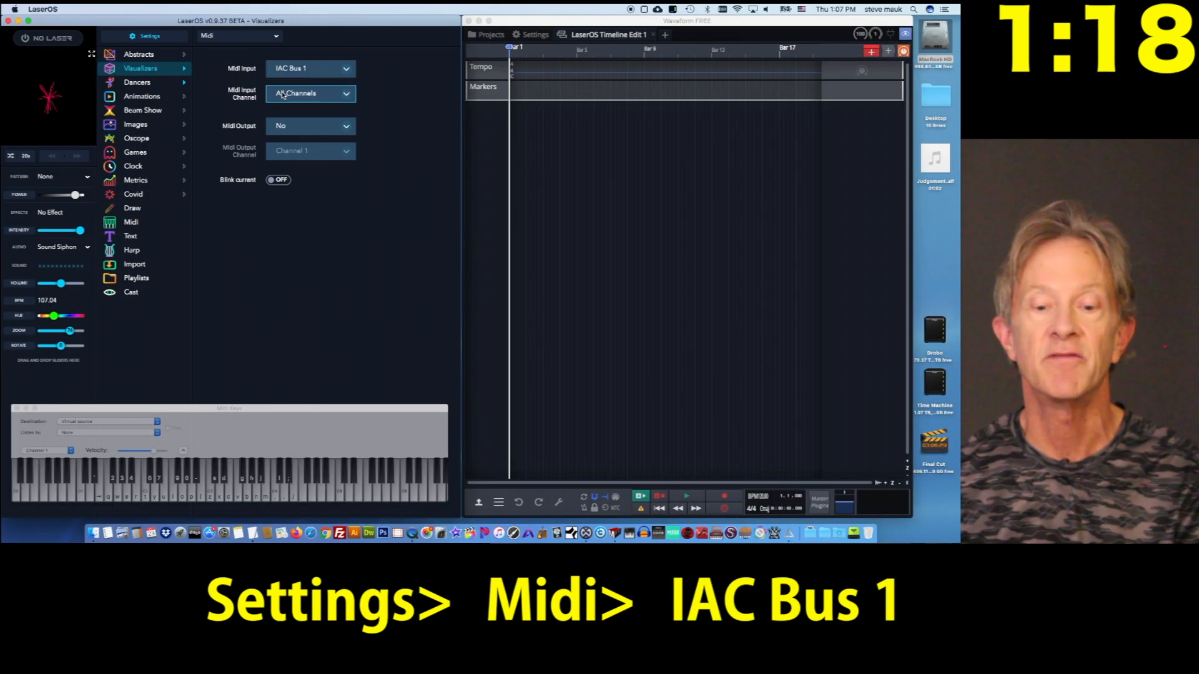
click(142, 68)
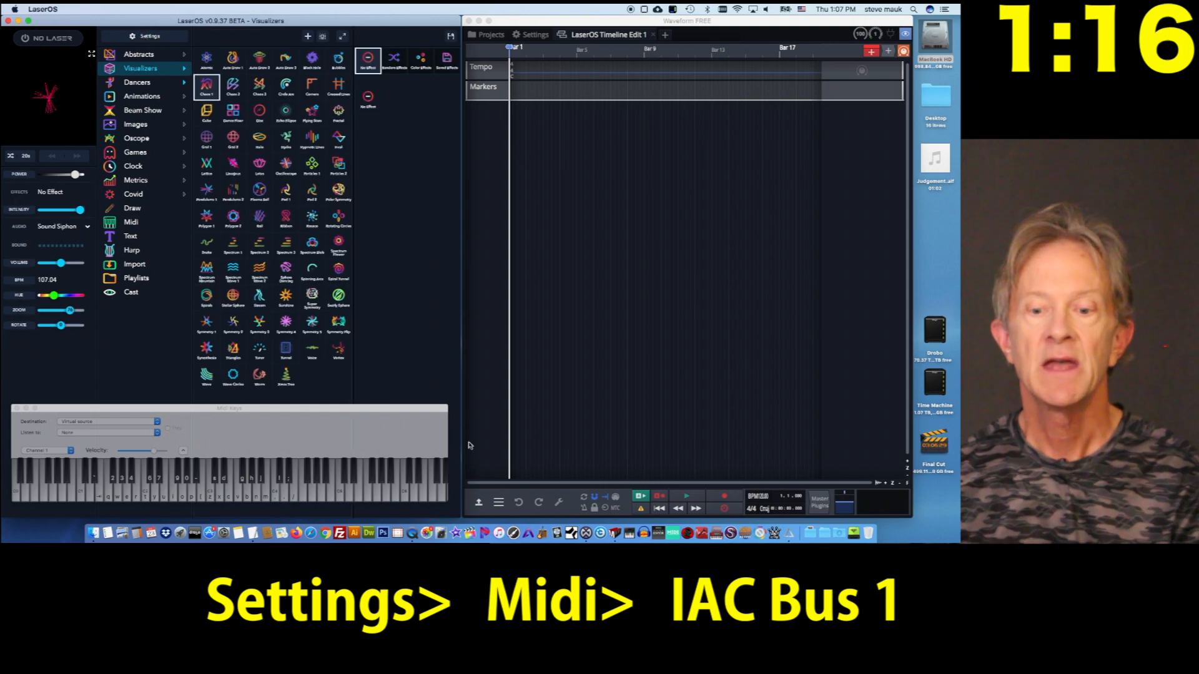
Step: Route MidiKeys to IAC Bus 1 and play a note as the Chaos 1 hotkey
click(106, 421)
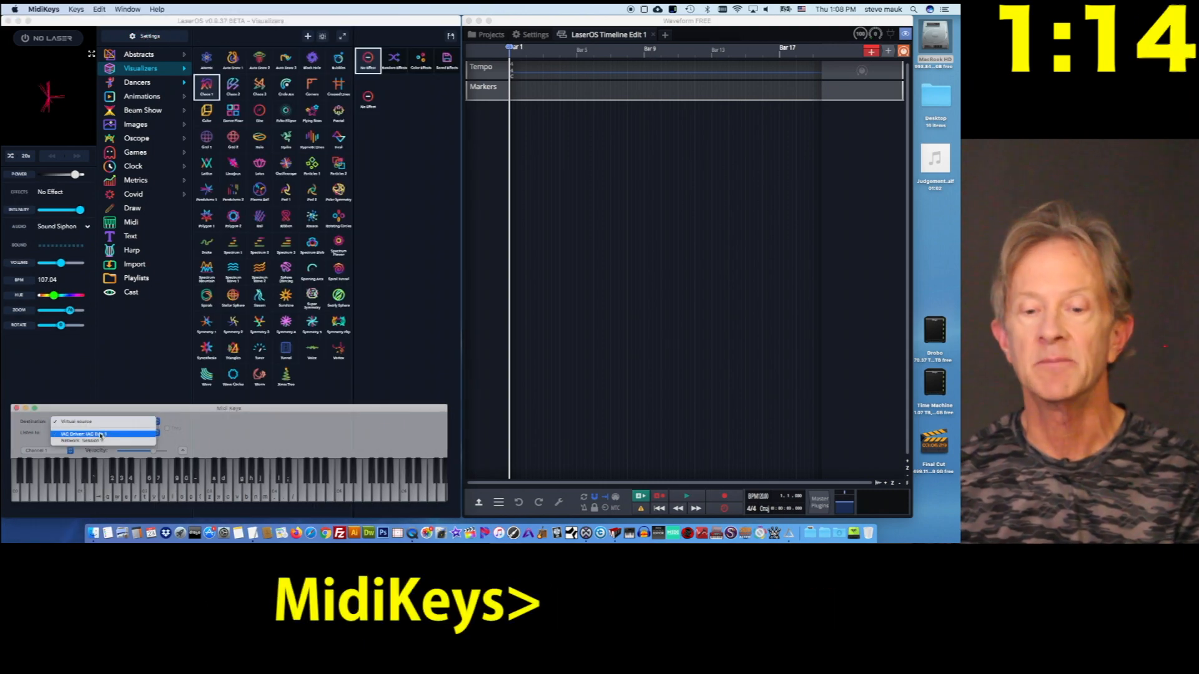
click(84, 434)
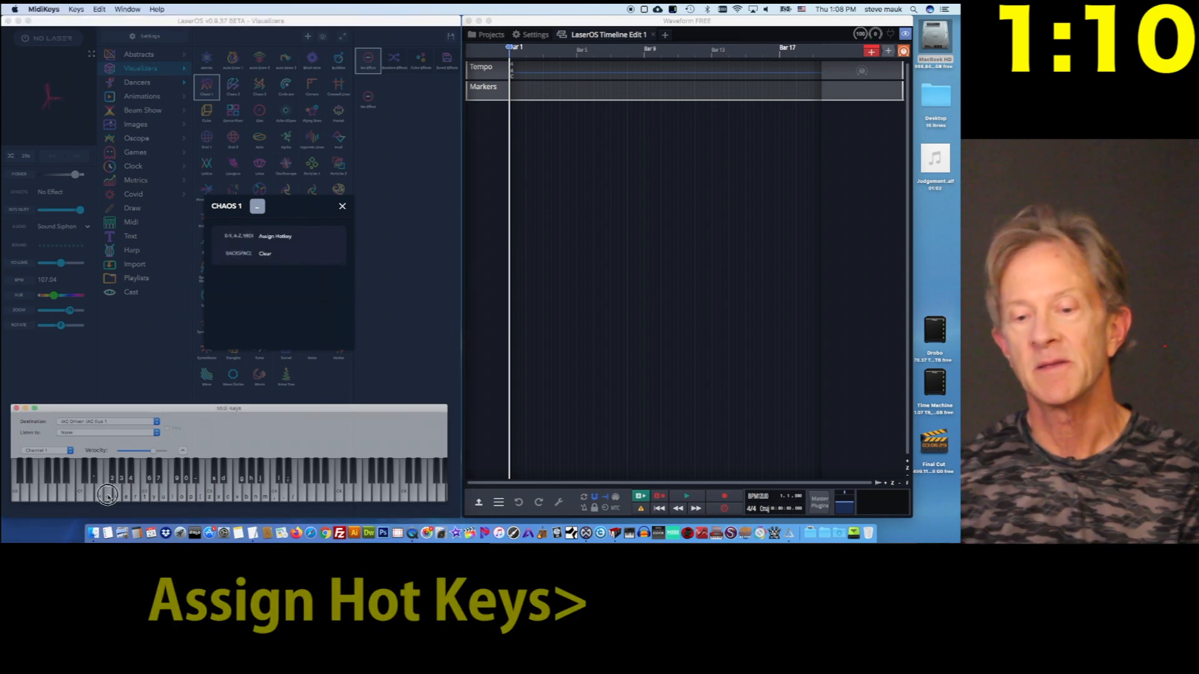
click(342, 206)
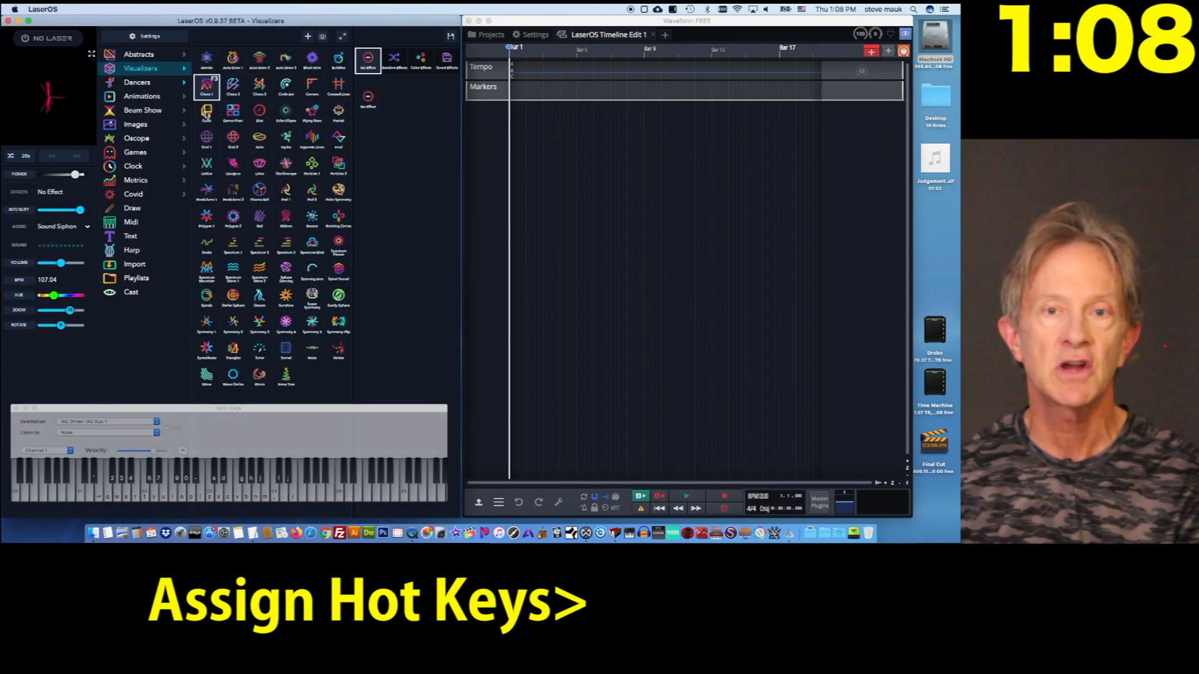
Step: Start assigning a MIDI hotkey to the Cube pattern
click(206, 112)
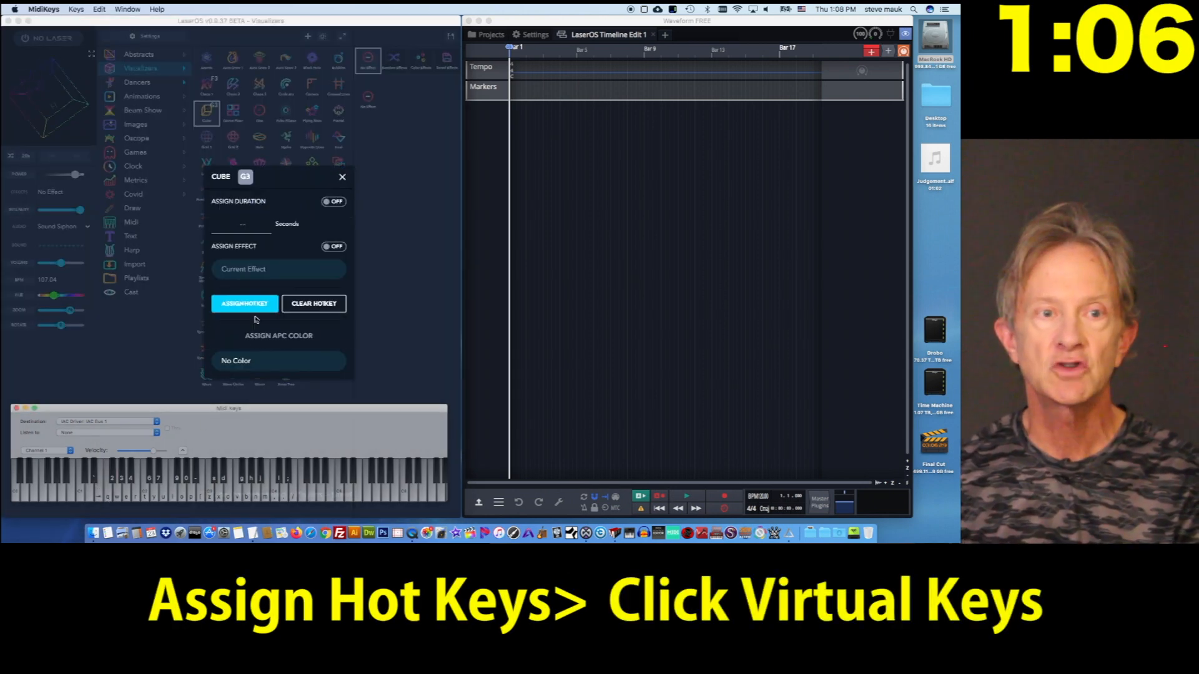
click(342, 177)
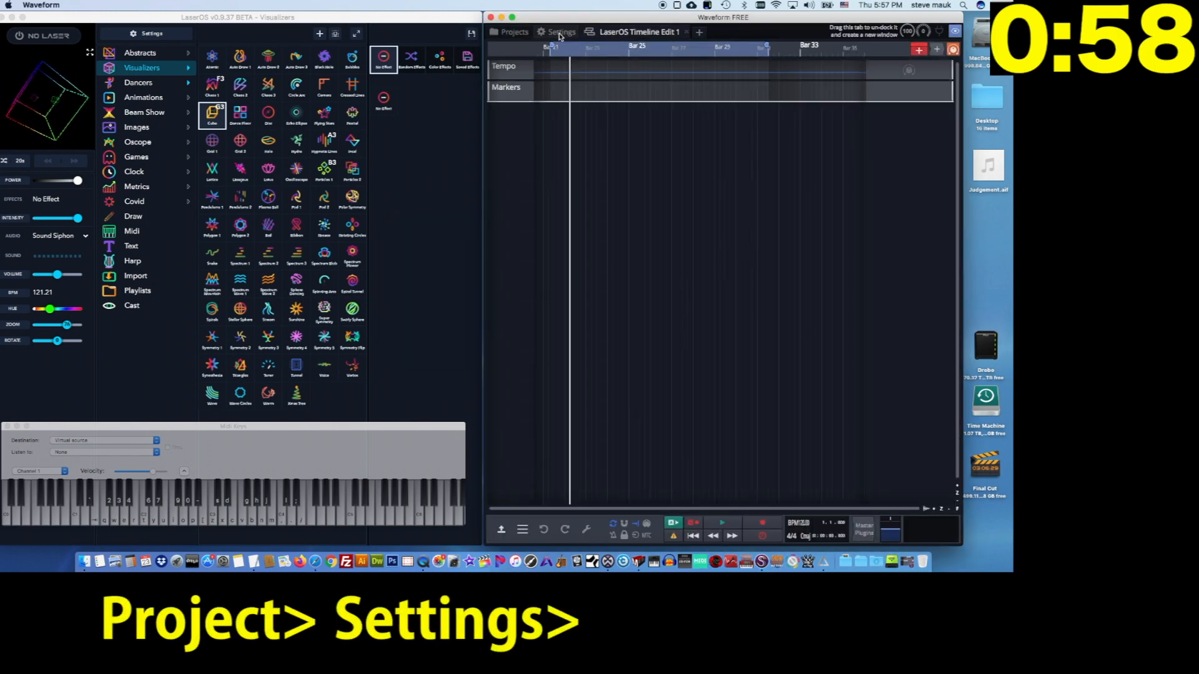
Step: Check the MIDI Devices page in Waveform's settings
click(558, 32)
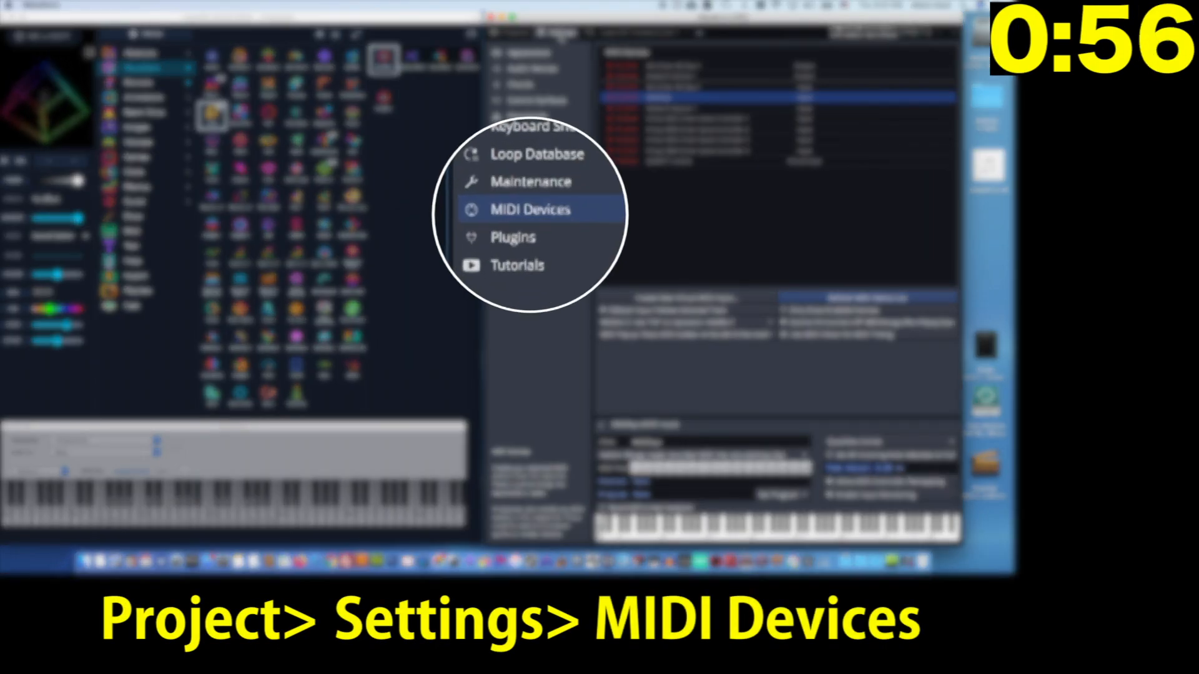
click(528, 209)
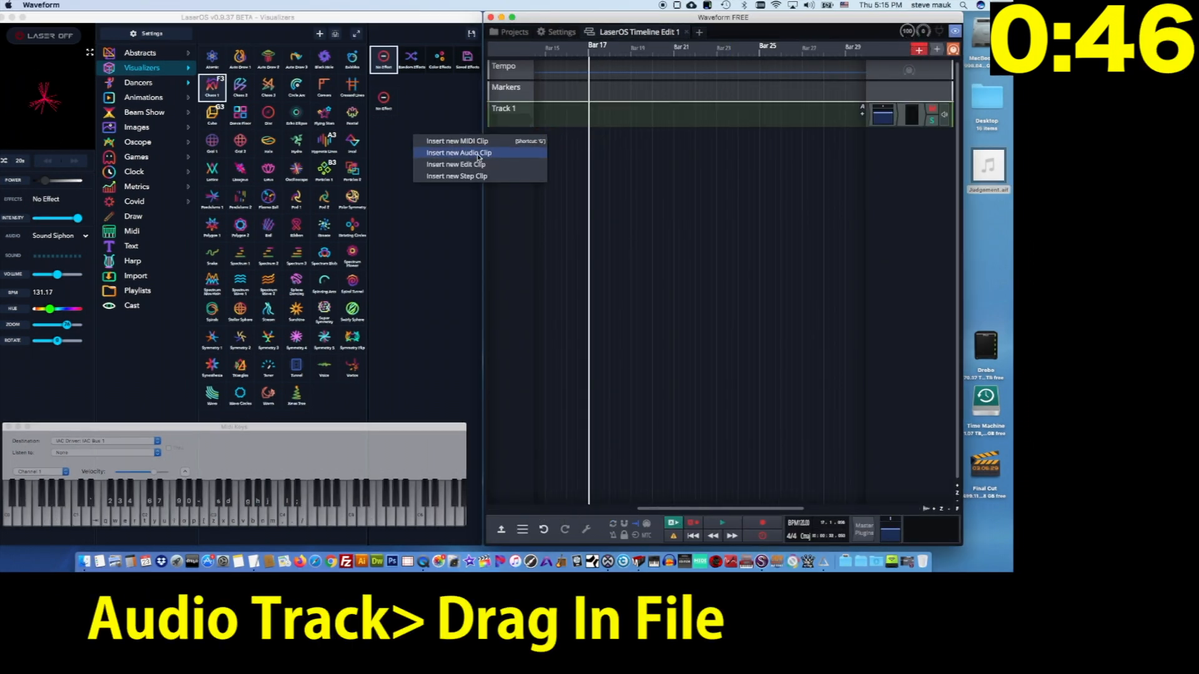
Step: Place Judgement.aif on Track 1 and set Track 2 input to MidiKeys
drag(987, 164, 577, 115)
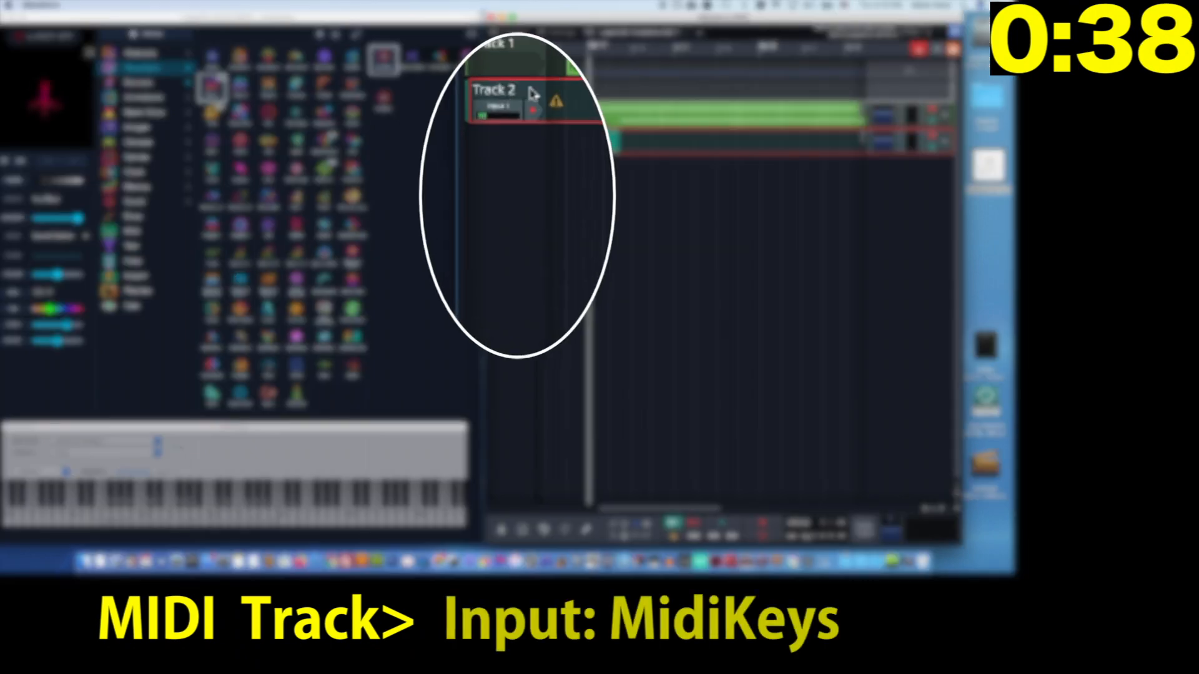
click(500, 111)
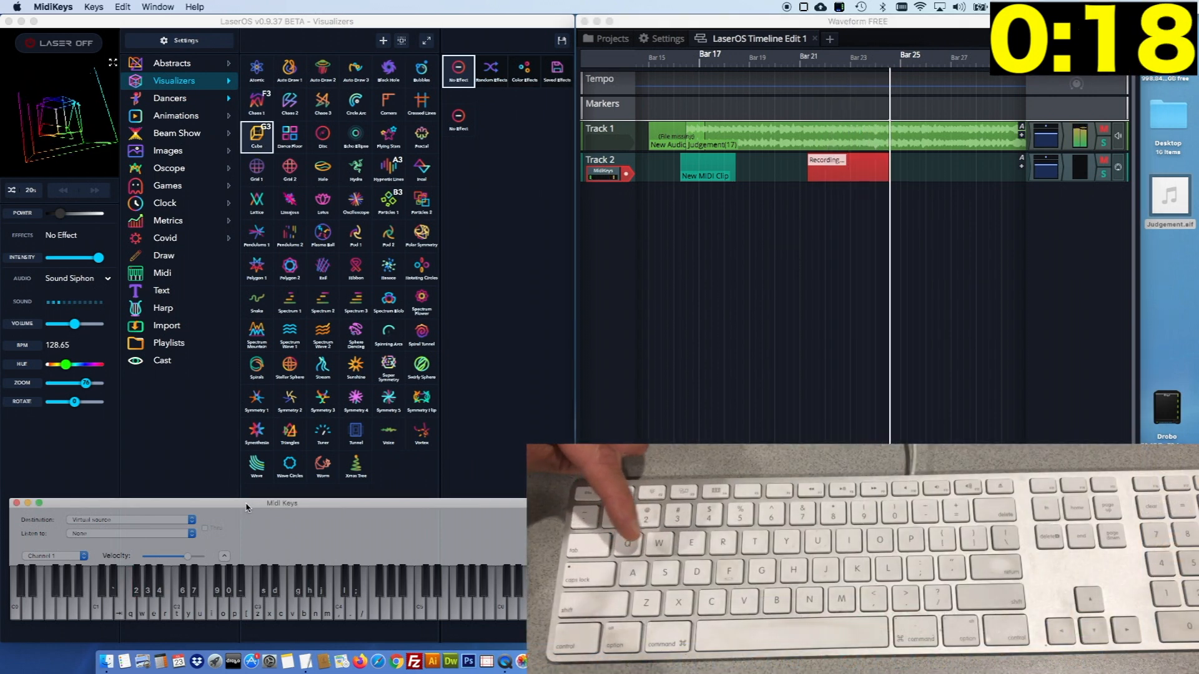
Step: Record MIDI notes on Track 2 to trigger the hotkeyed LaserOS patterns
click(388, 168)
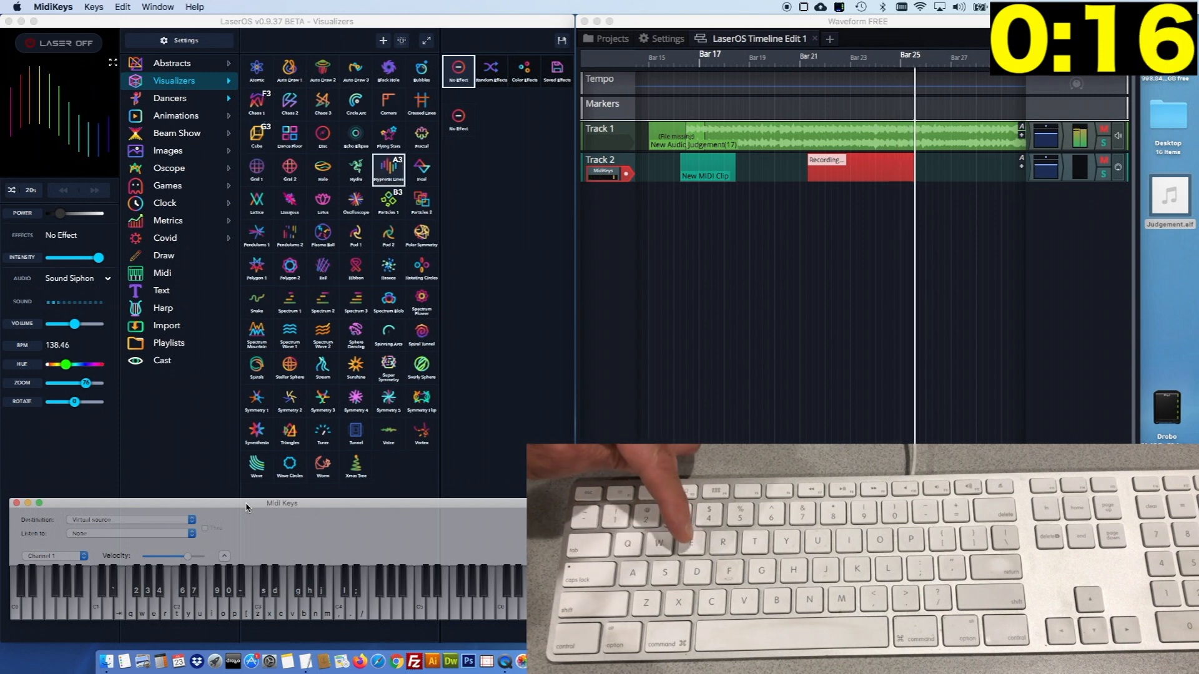